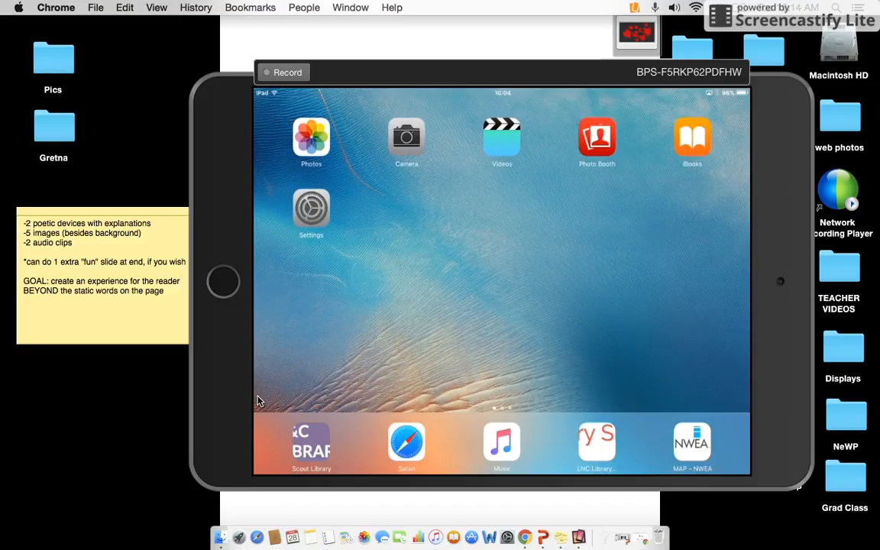
Step: Swipe the iPad home screen to the second app page with iMovie, Book Creator and Drive
scroll(left, 3)
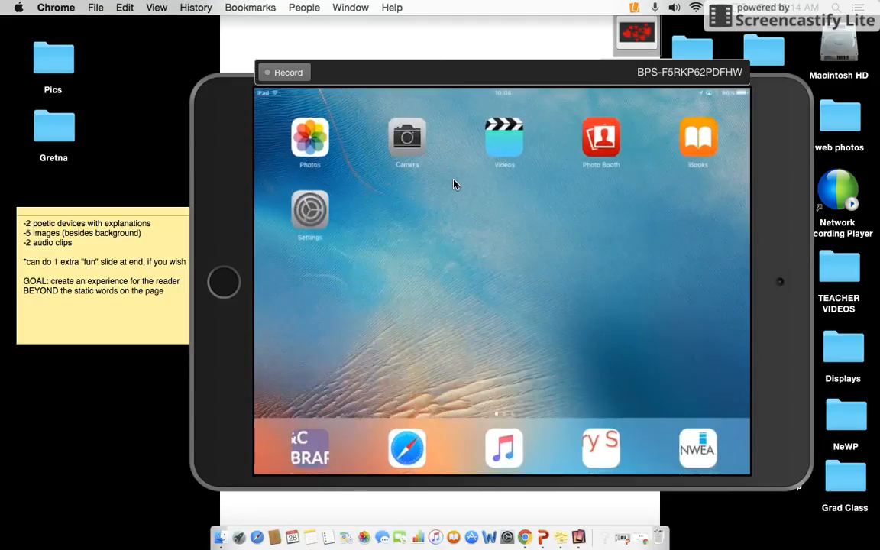
scroll(left, 3)
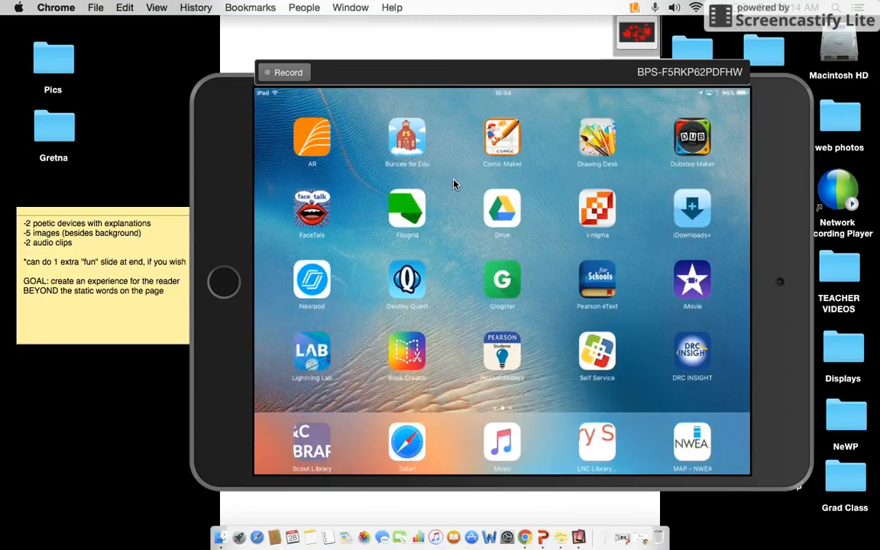
Step: Launch Buncee for Edu and browse the Activities backgrounds to apply the bookshelf scene
click(407, 136)
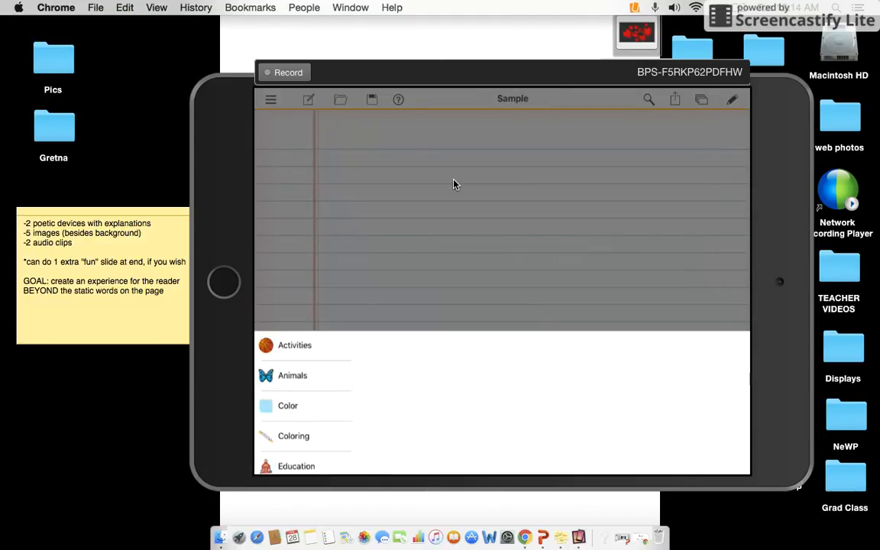
click(294, 345)
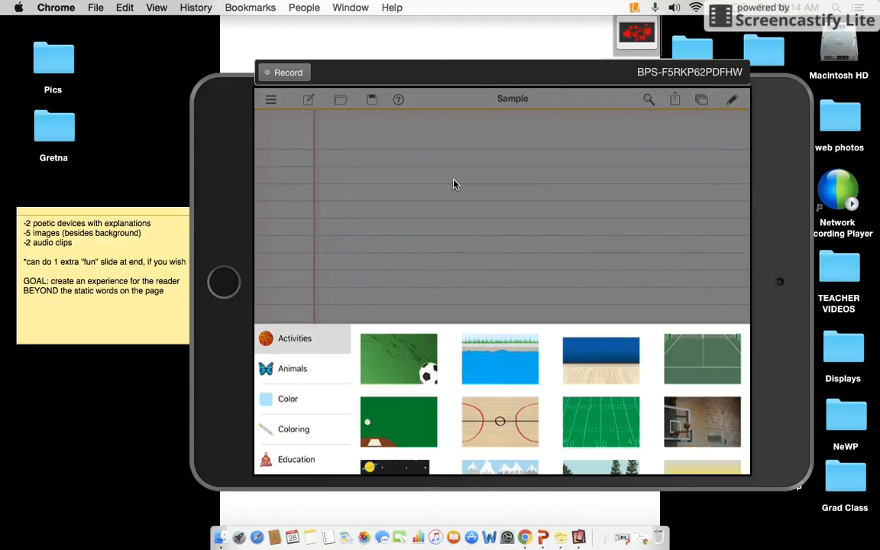
scroll(down, 3)
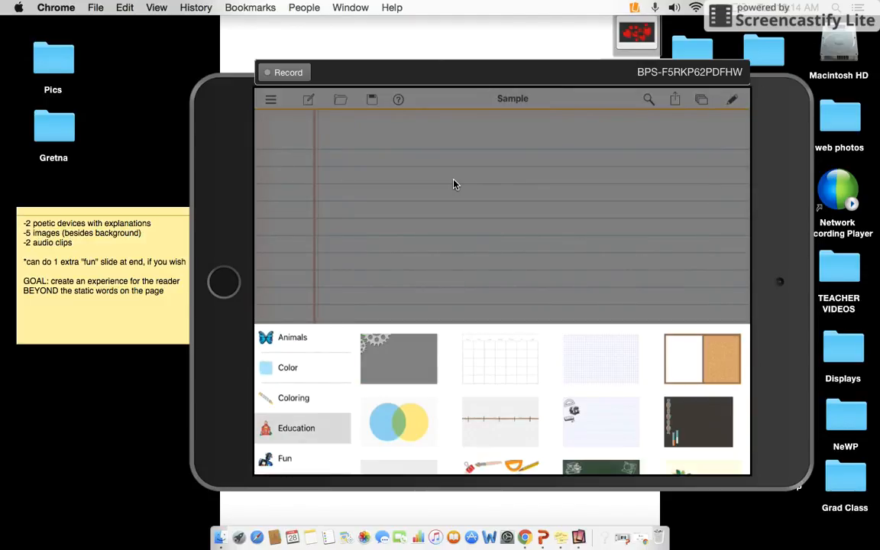
scroll(down, 3)
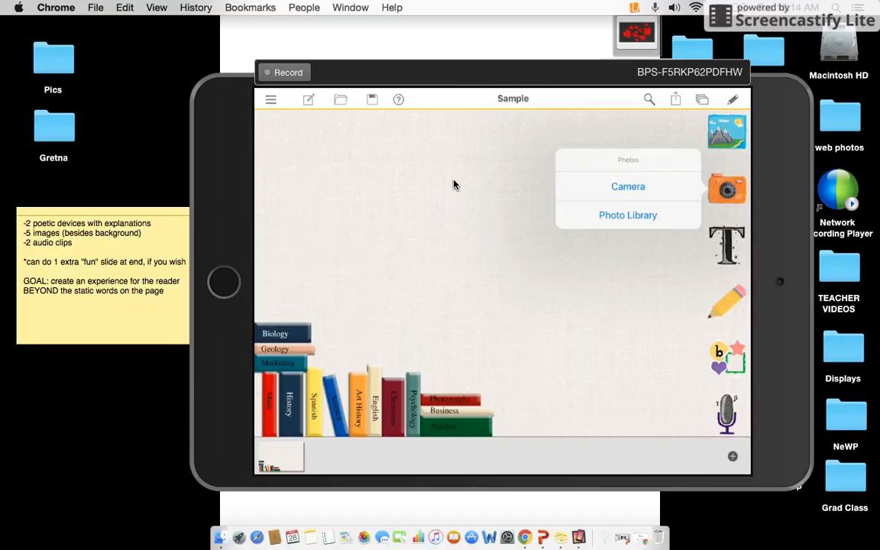
Step: Insert the 'So This Is Nebraska' poem photo from the Photo Library, allowing access
click(628, 187)
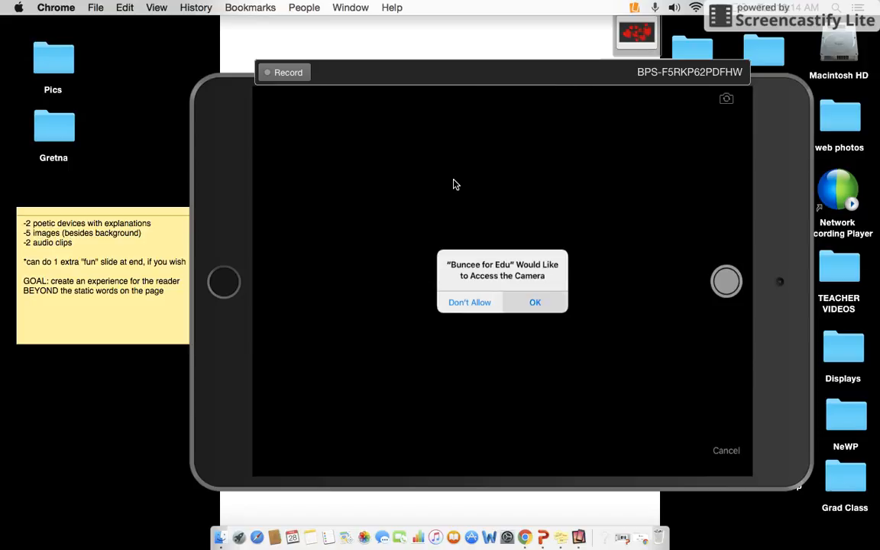
click(535, 301)
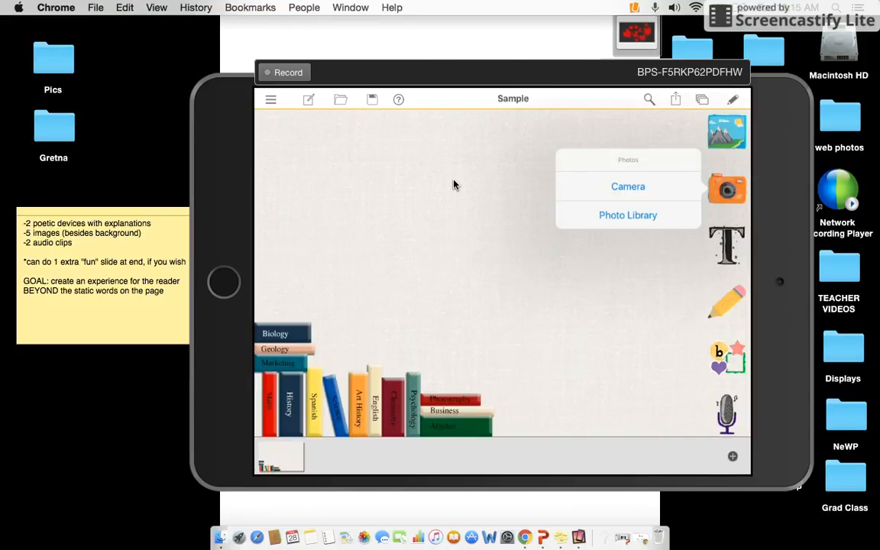
click(628, 214)
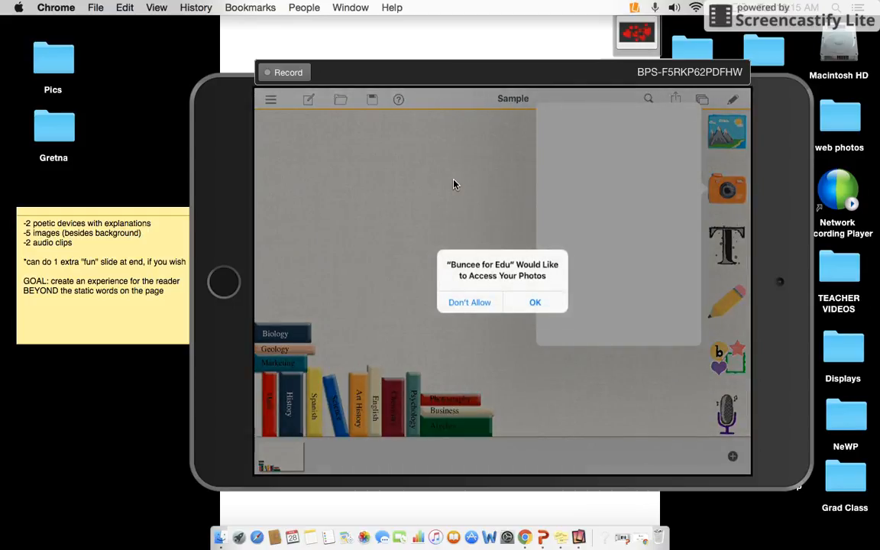
click(535, 301)
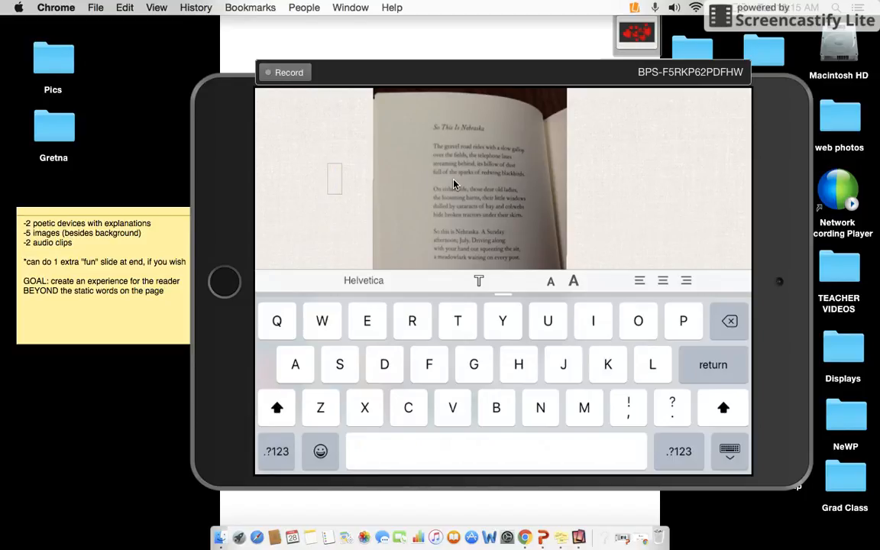
Step: Add the blue butterfly from the Animals stickers beside the poem photo
click(729, 450)
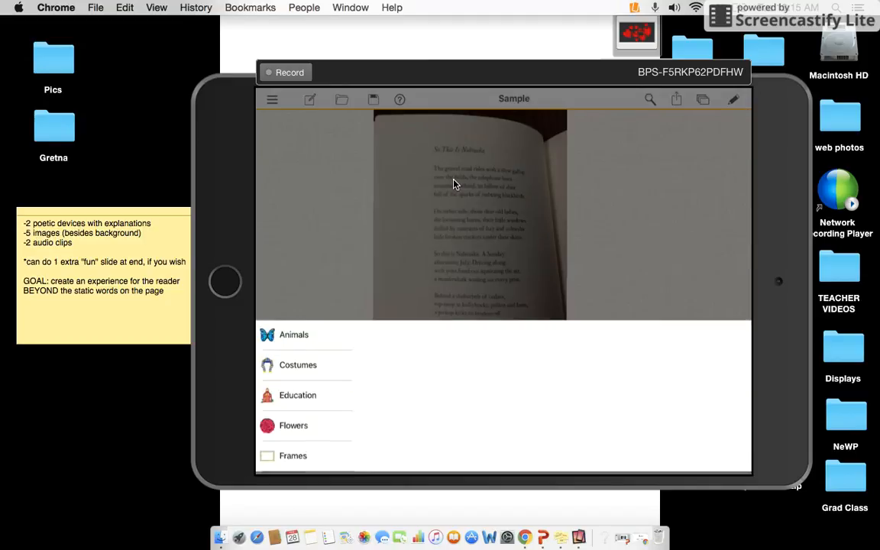
click(293, 334)
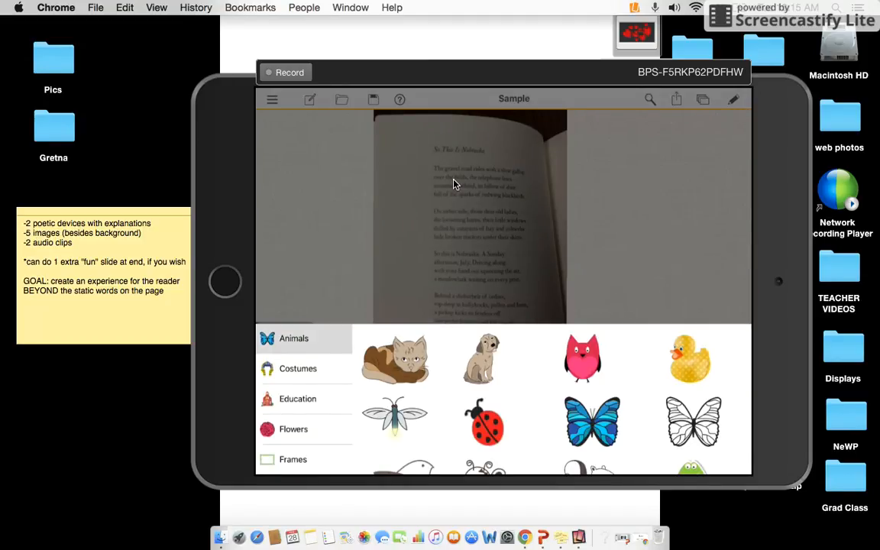
click(592, 420)
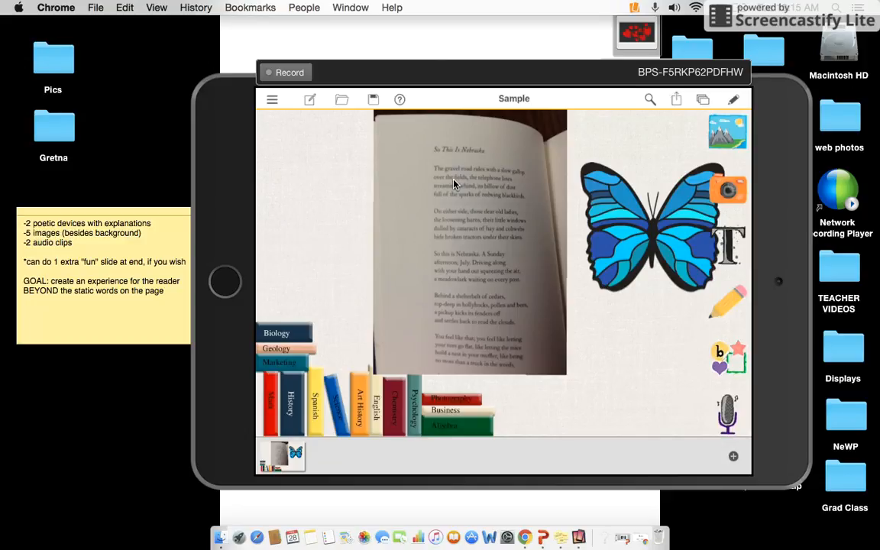
mouse_move(685, 451)
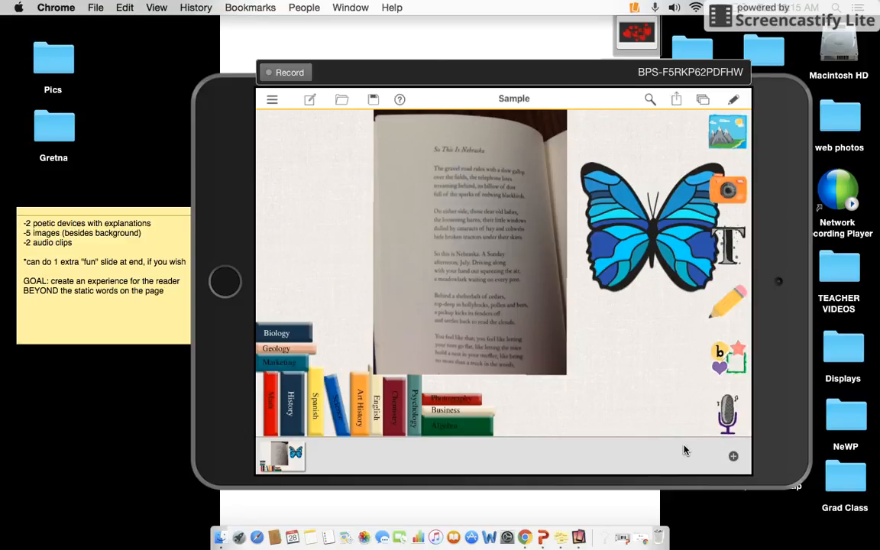
mouse_move(730, 474)
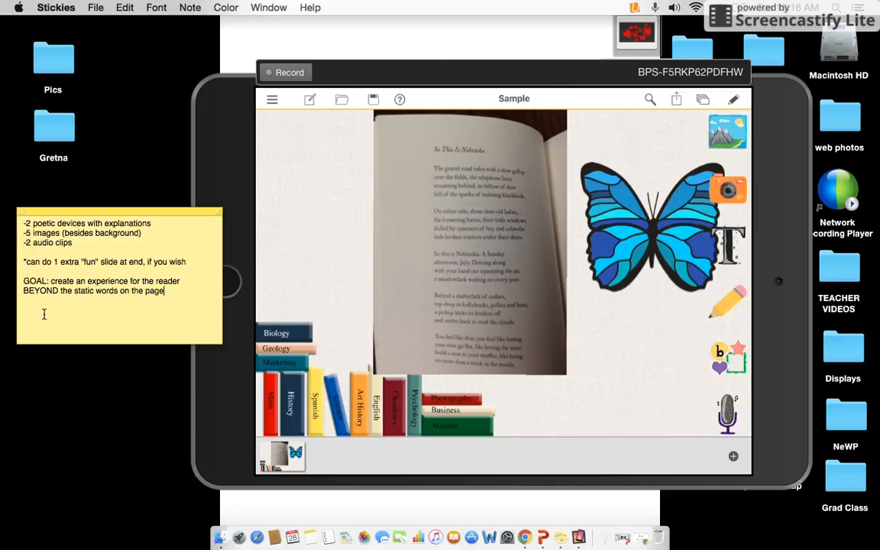
mouse_move(343, 252)
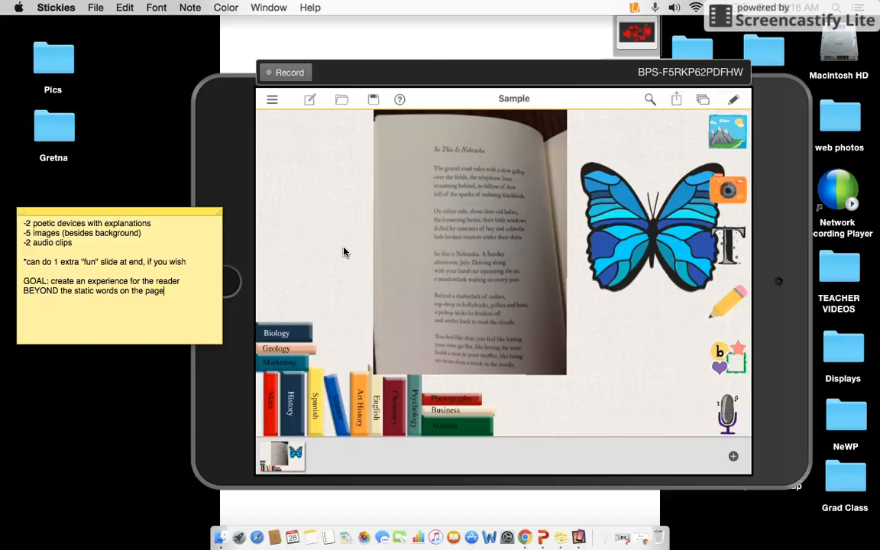
Step: Open the hamburger side menu with create, publish and save options
click(272, 99)
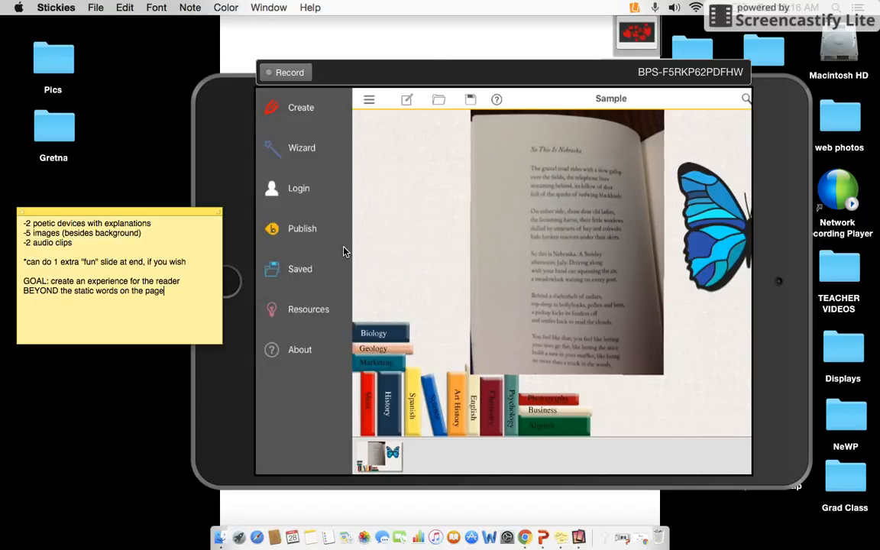